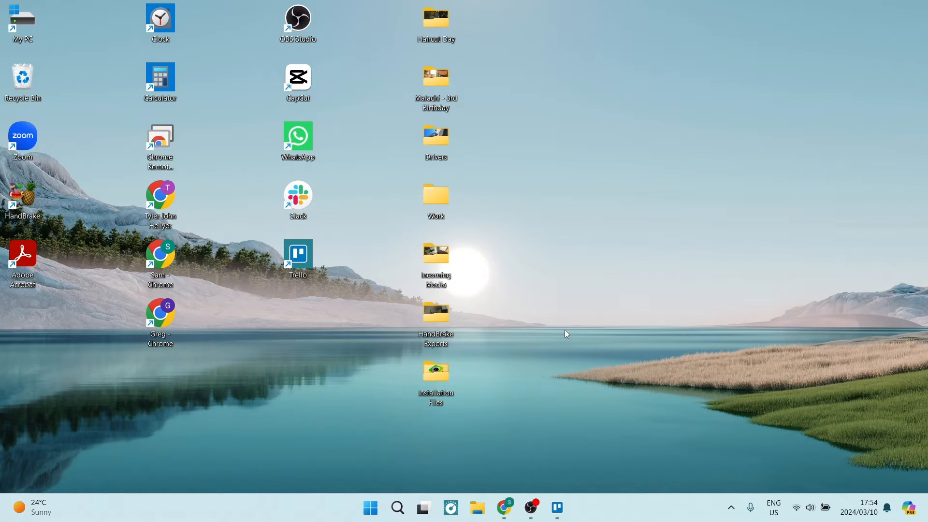
mouse_move(417, 473)
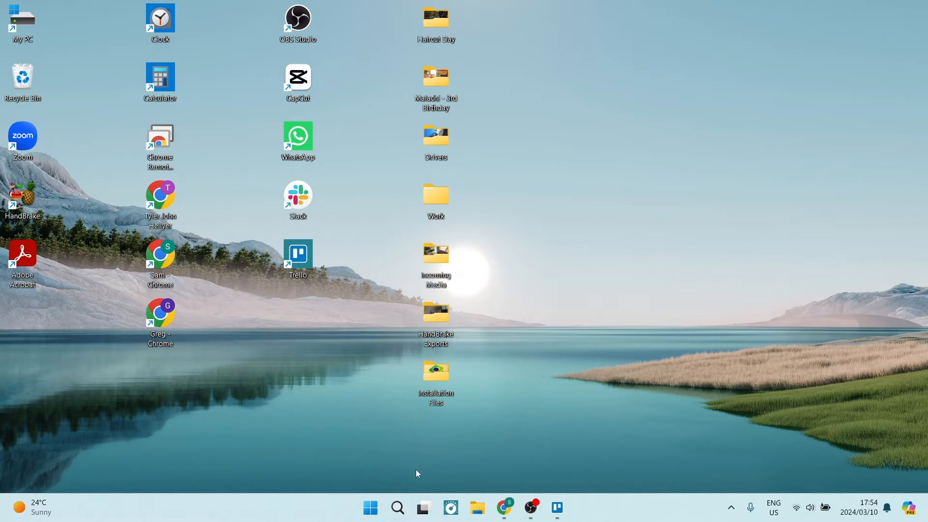
- Open Windows Search from the taskbar to see recent apps and suggestions
left_click(396, 508)
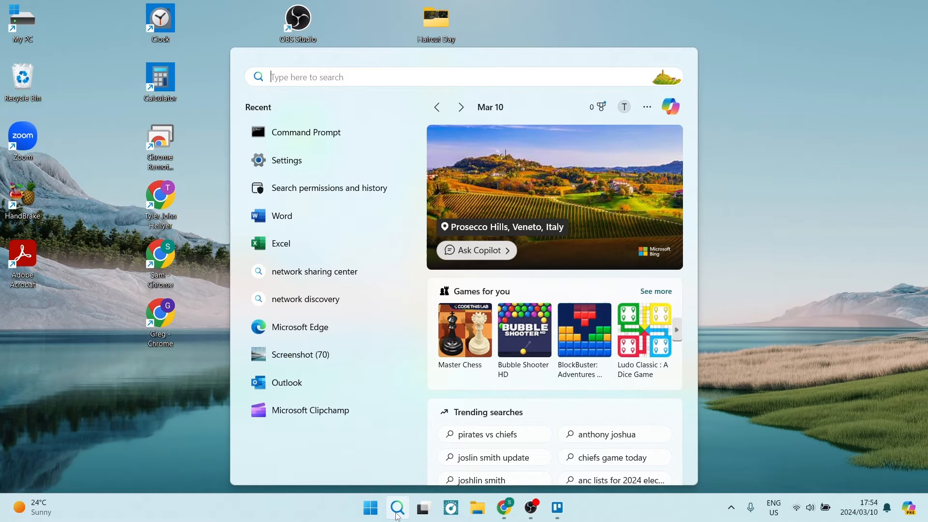
mouse_move(382, 298)
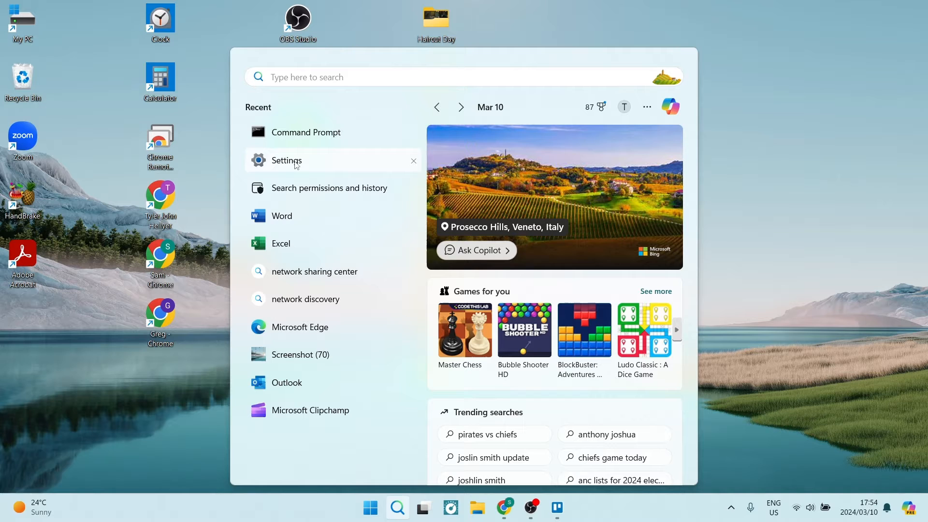
mouse_move(330, 187)
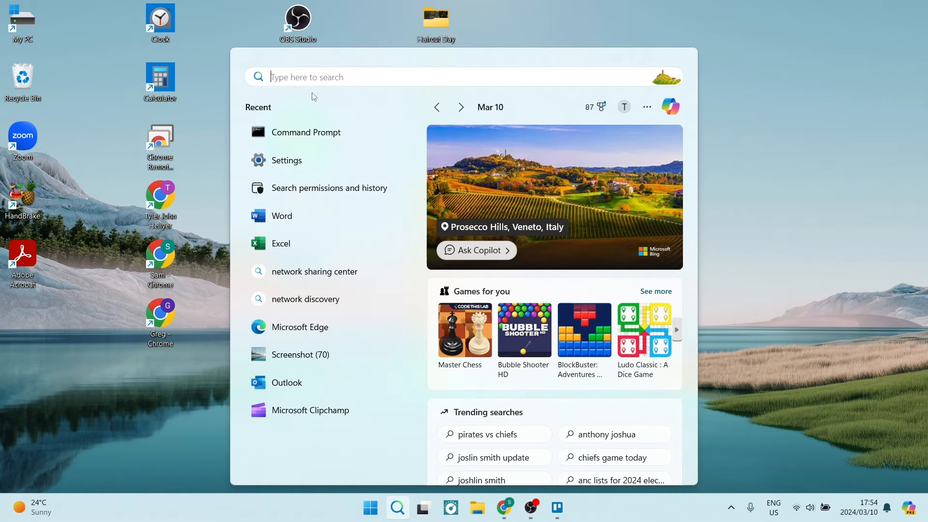
- Open Settings from Recent and show Bluetooth & devices > Devices related settings
left_click(287, 160)
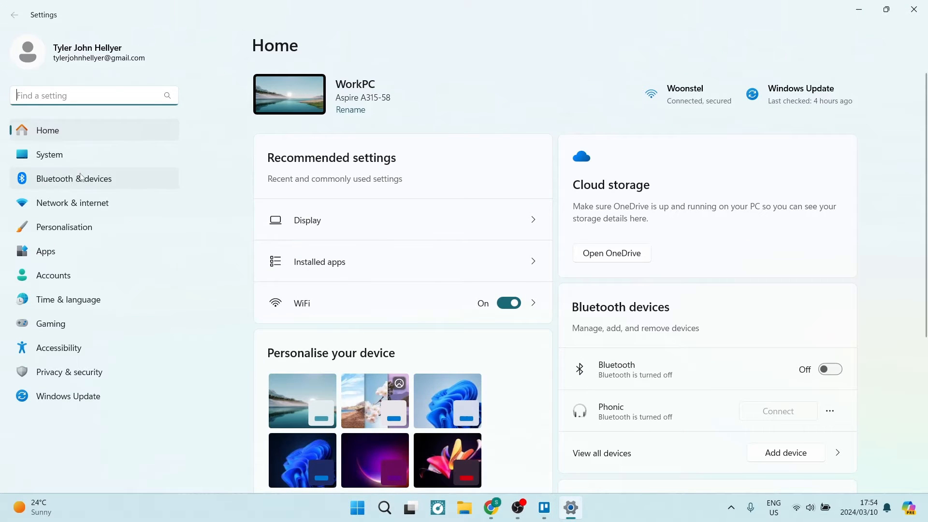
left_click(73, 179)
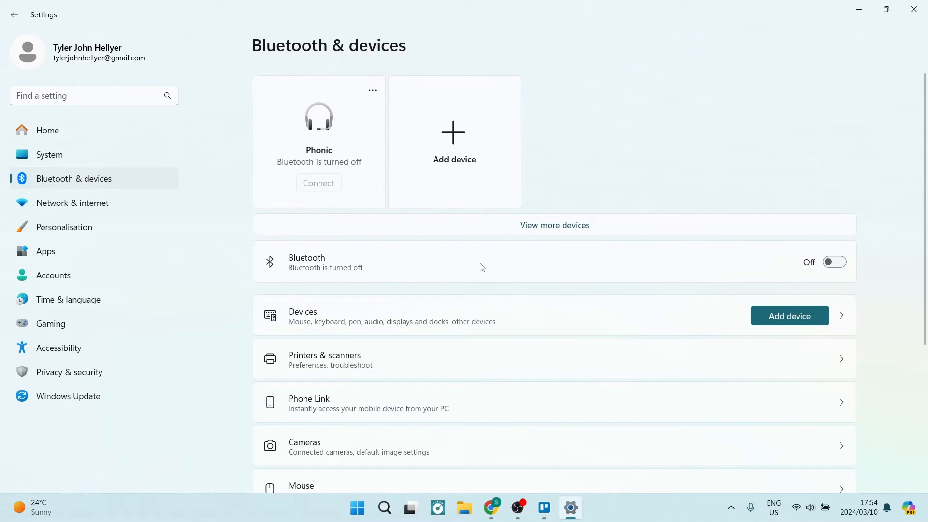
mouse_move(336, 363)
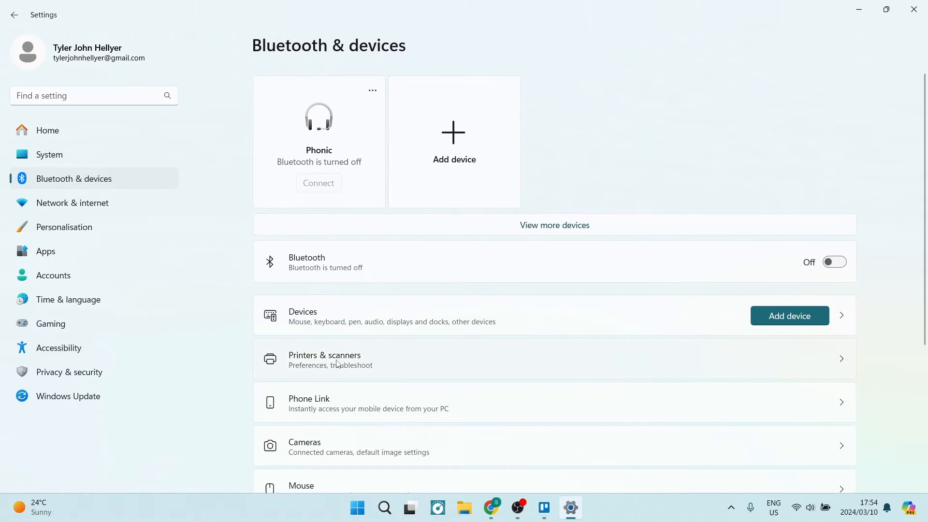
left_click(303, 311)
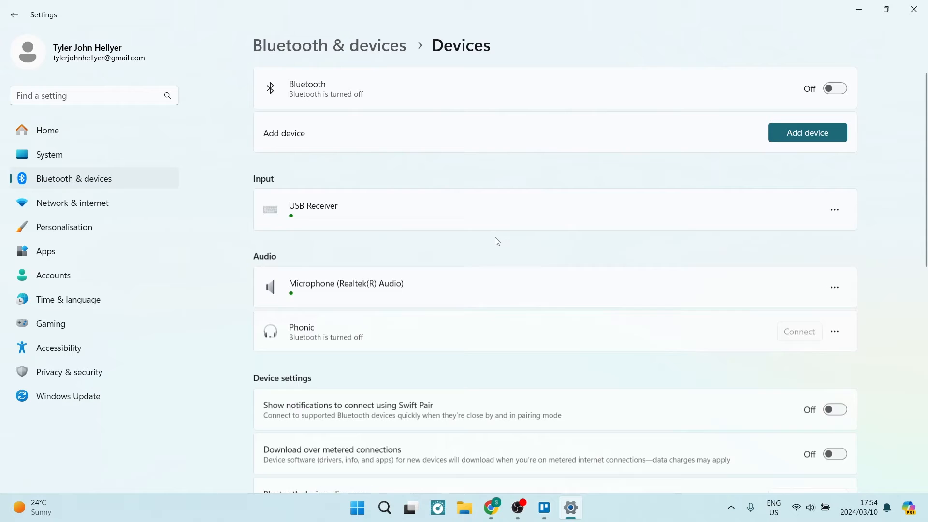
scroll("down", 3)
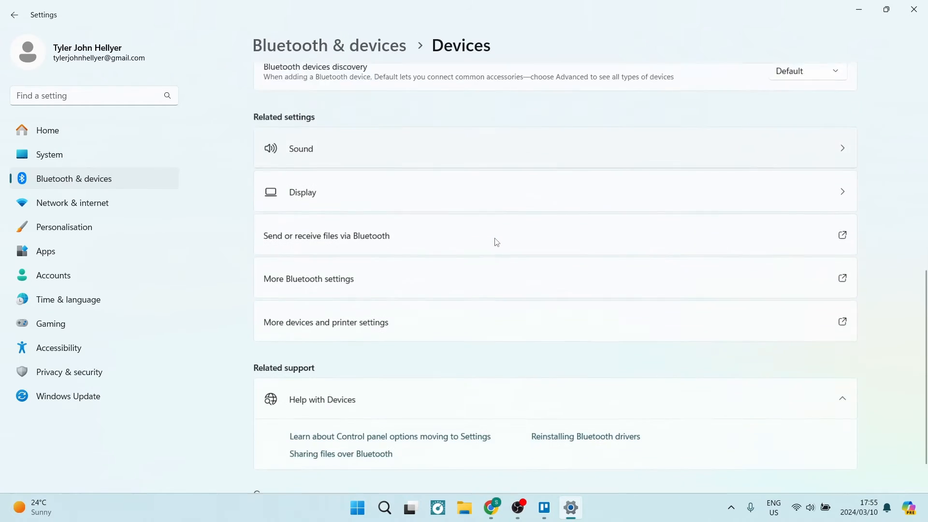
scroll("down", 3)
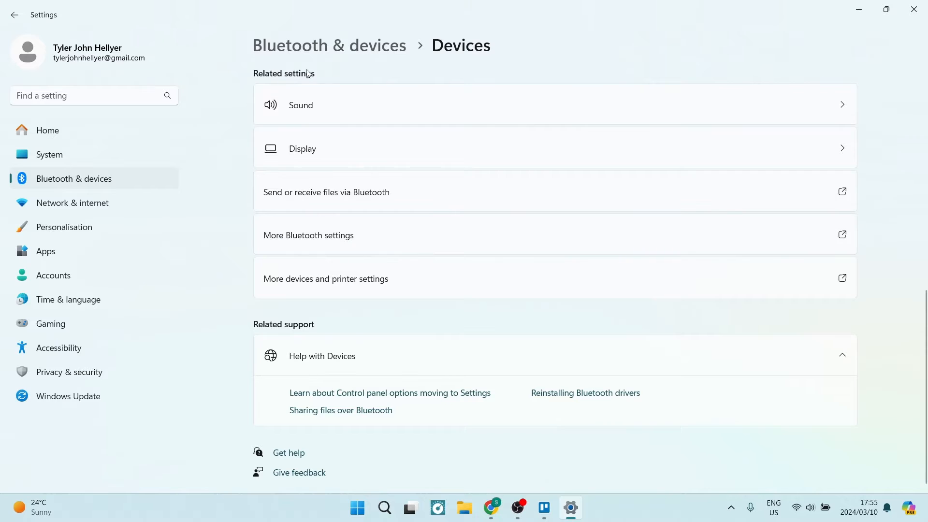
left_click(308, 235)
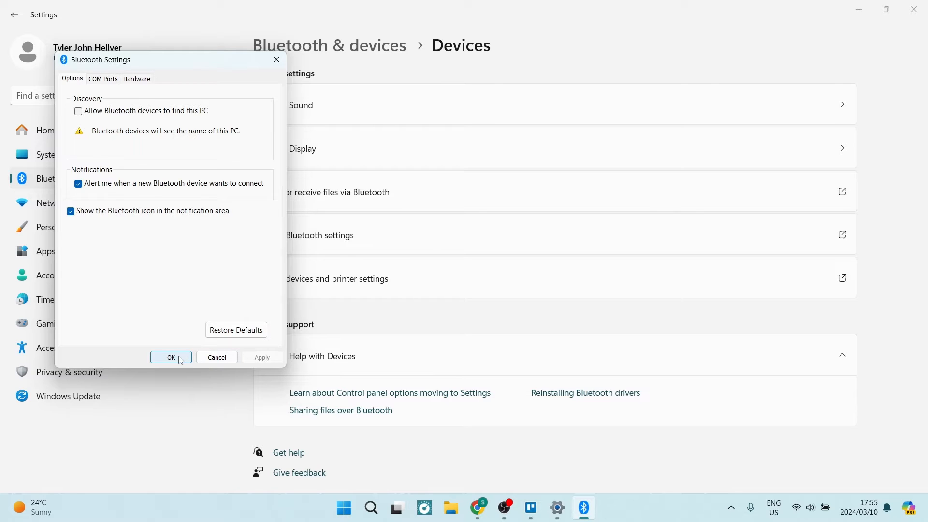
left_click(170, 356)
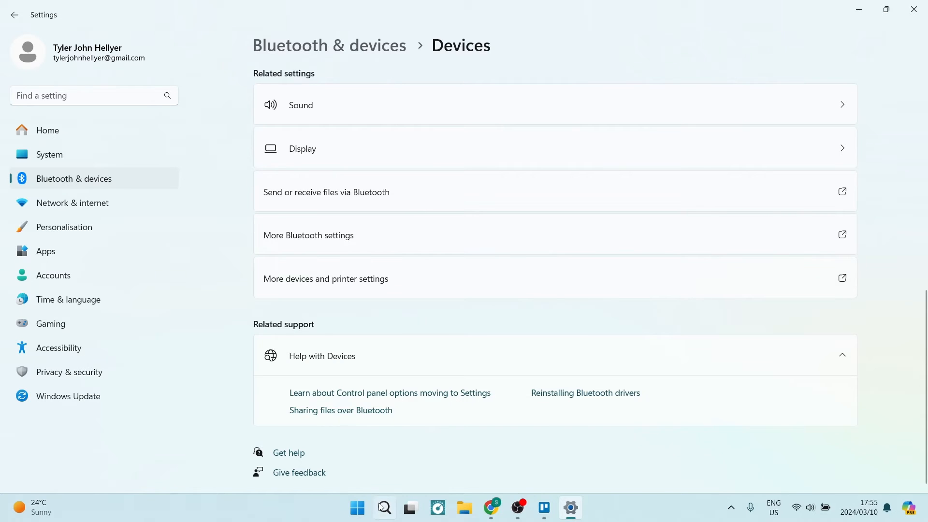
- Run the recent Command Prompt entry from Search as administrator
left_click(384, 508)
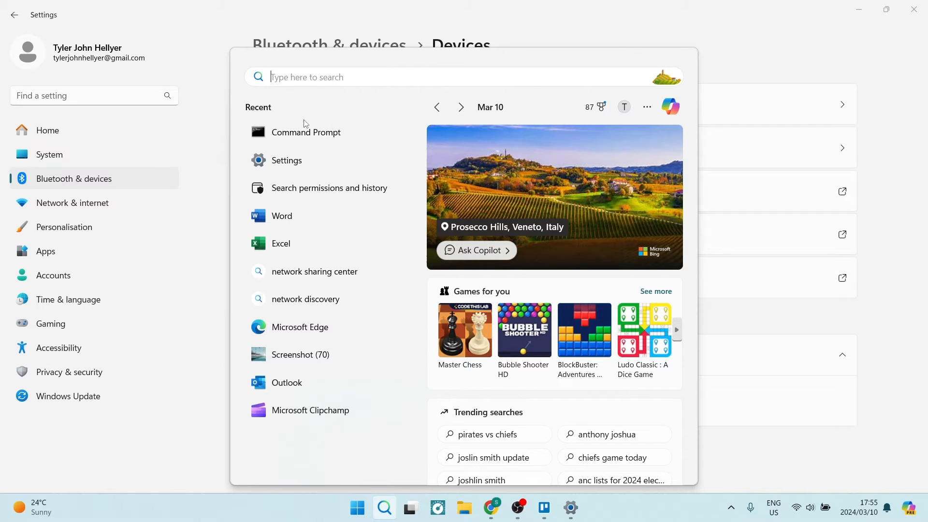
right_click(305, 132)
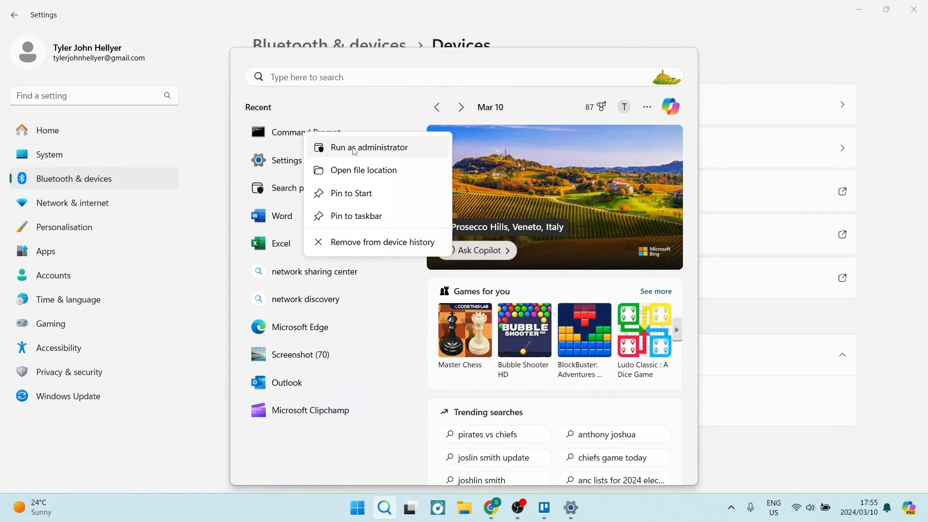
left_click(370, 147)
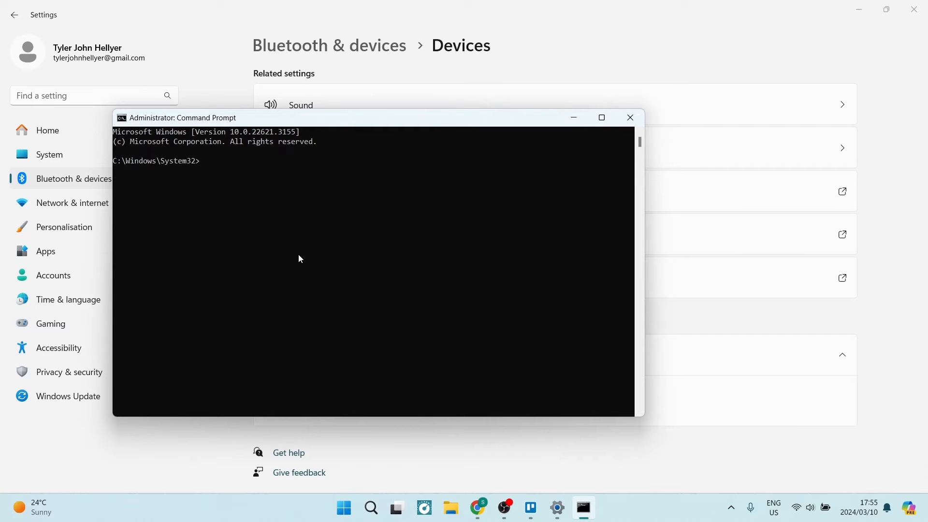
- Enter 'netsh winsock reset' at the administrator Command Prompt
type("netsh winsock reset")
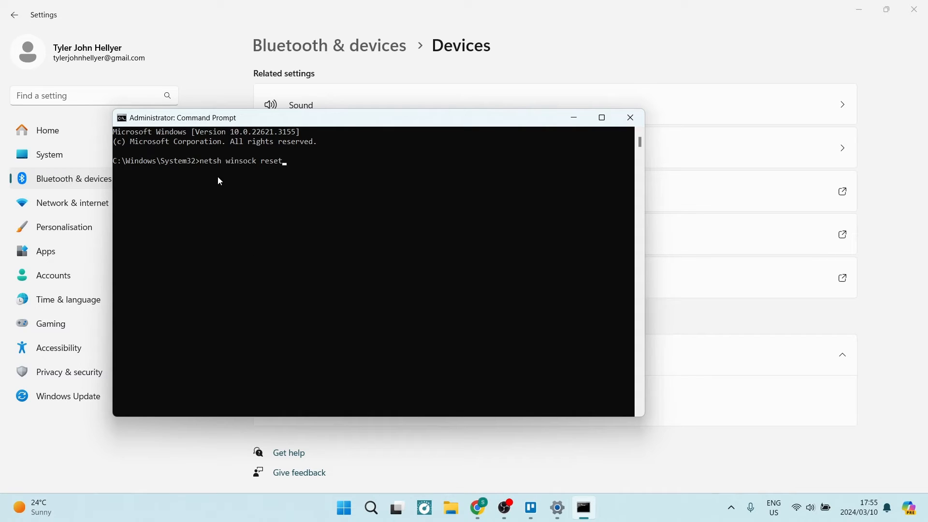
mouse_move(246, 168)
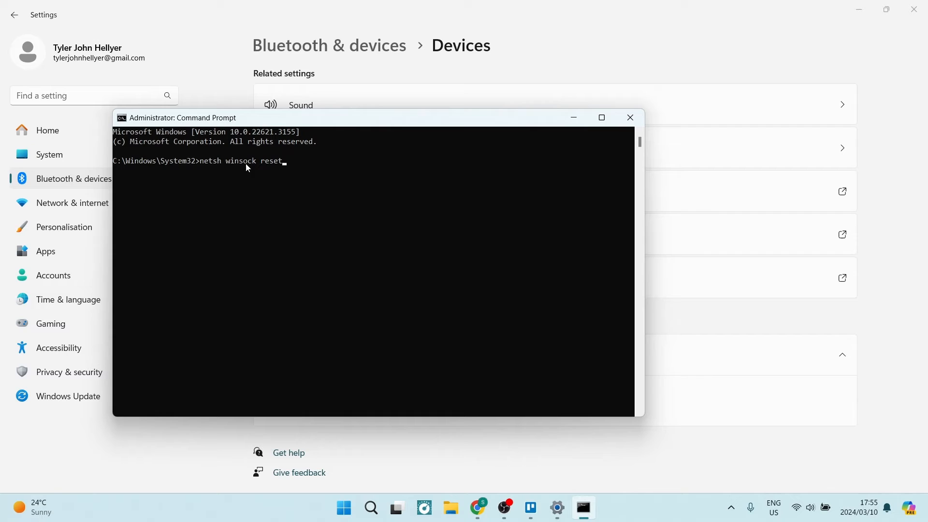
mouse_move(258, 178)
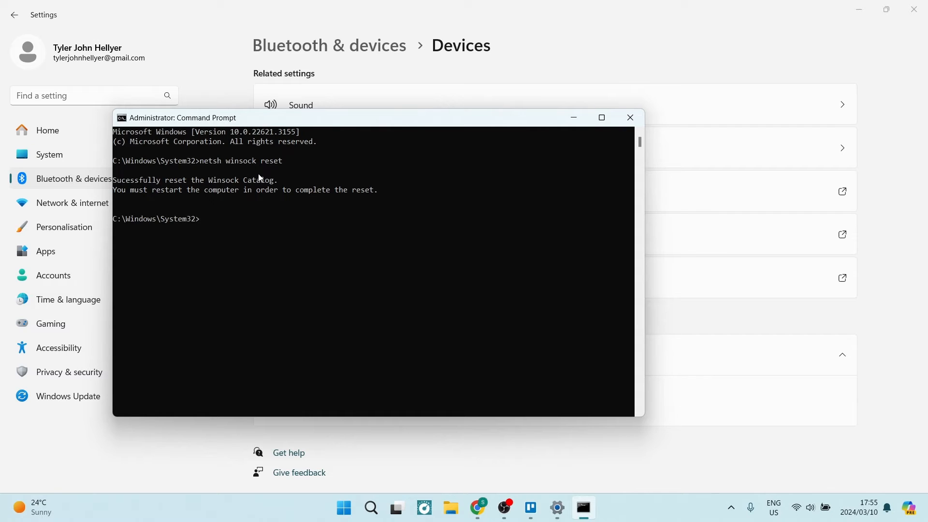
mouse_move(227, 206)
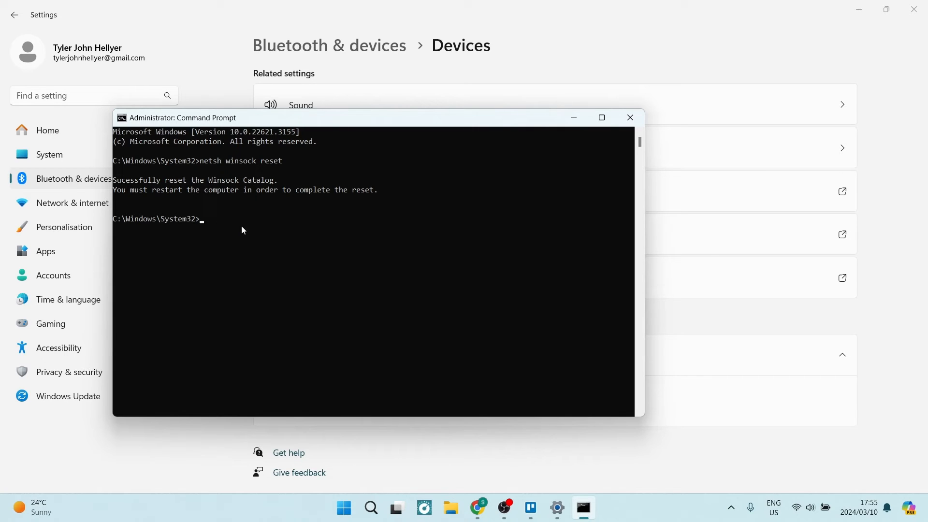
mouse_move(256, 225)
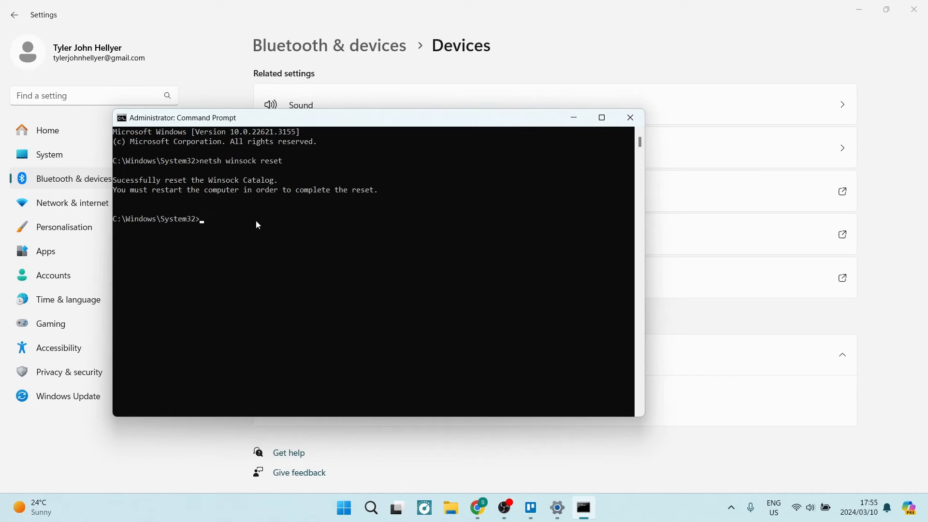
- Run 'netsh int ip reset' to reset the TCP/IP stack
type("netsh")
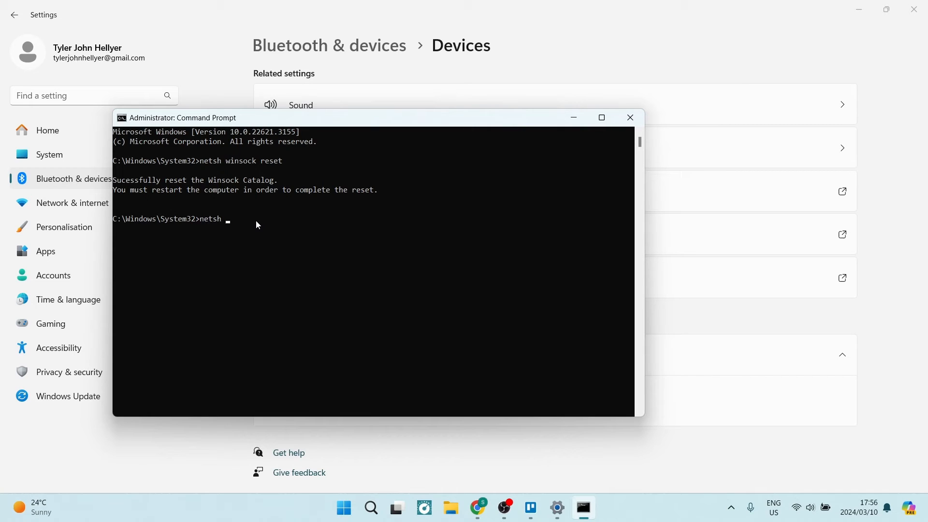
type("int")
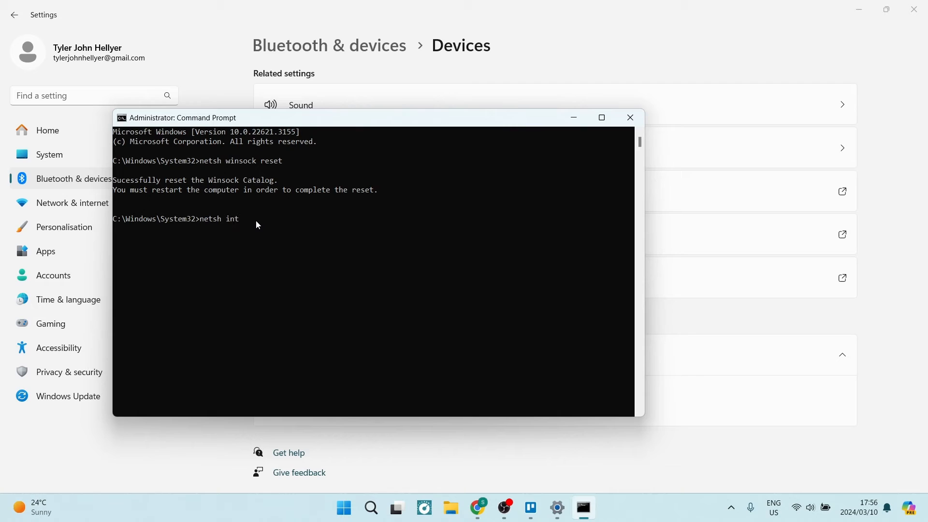
type("ip")
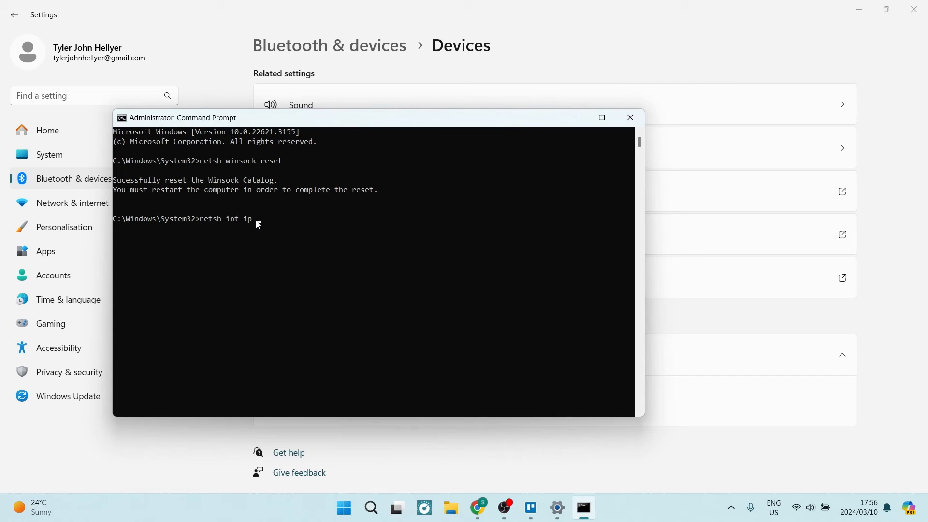
type("reset")
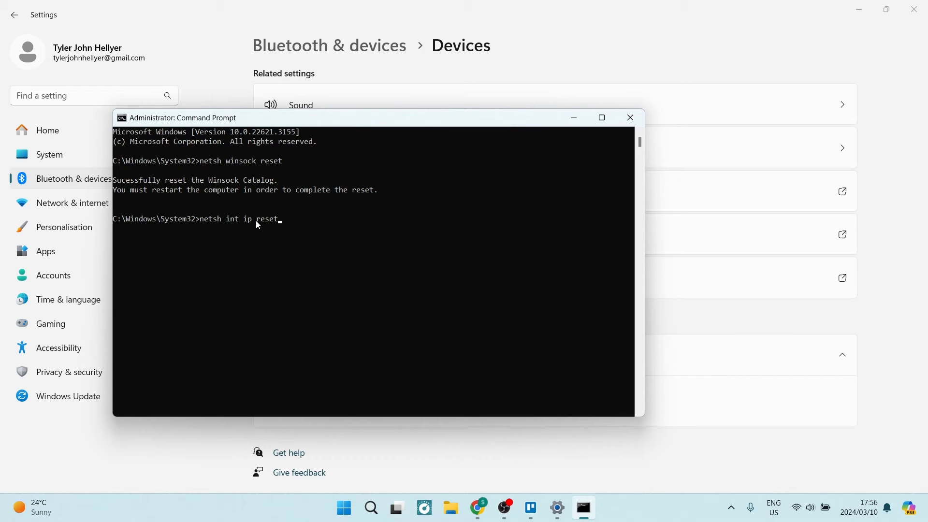
key("Enter")
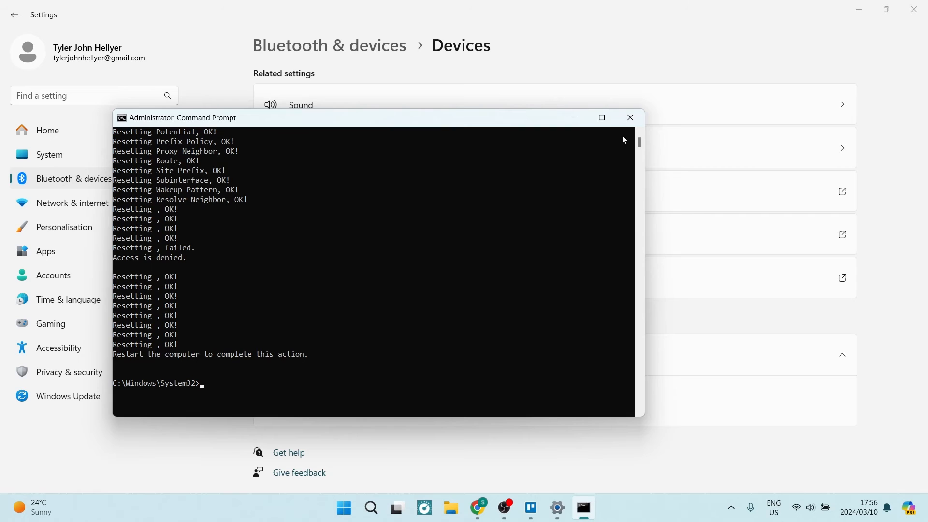
- Close the Command Prompt window to return to the Devices page
left_click(630, 117)
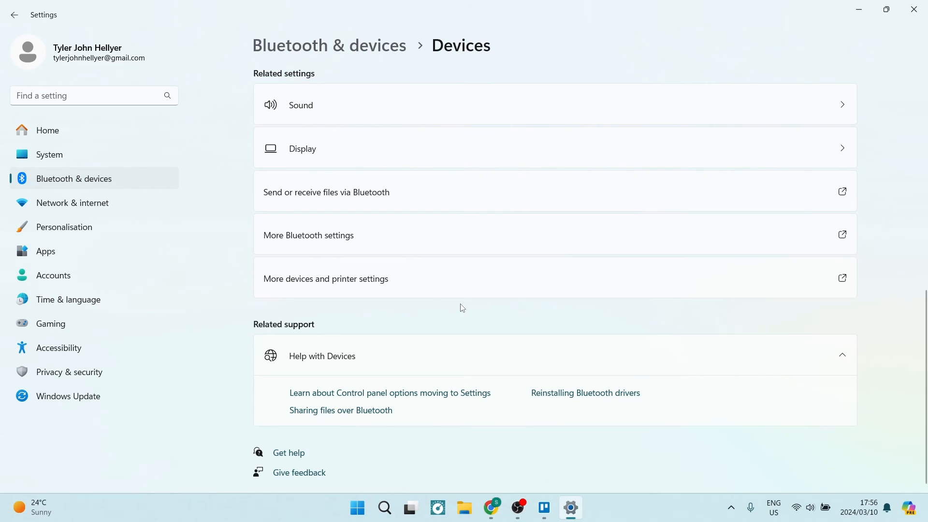
mouse_move(452, 320)
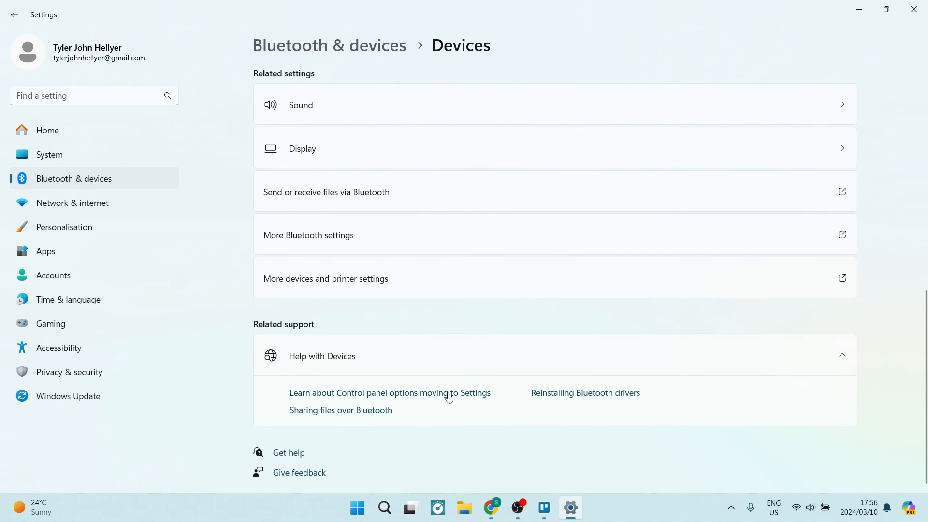
mouse_move(356, 507)
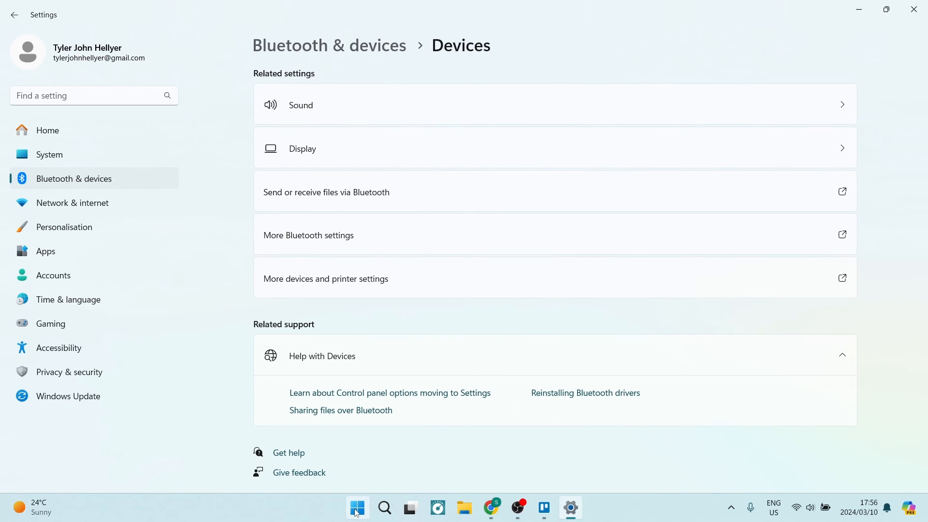
left_click(357, 508)
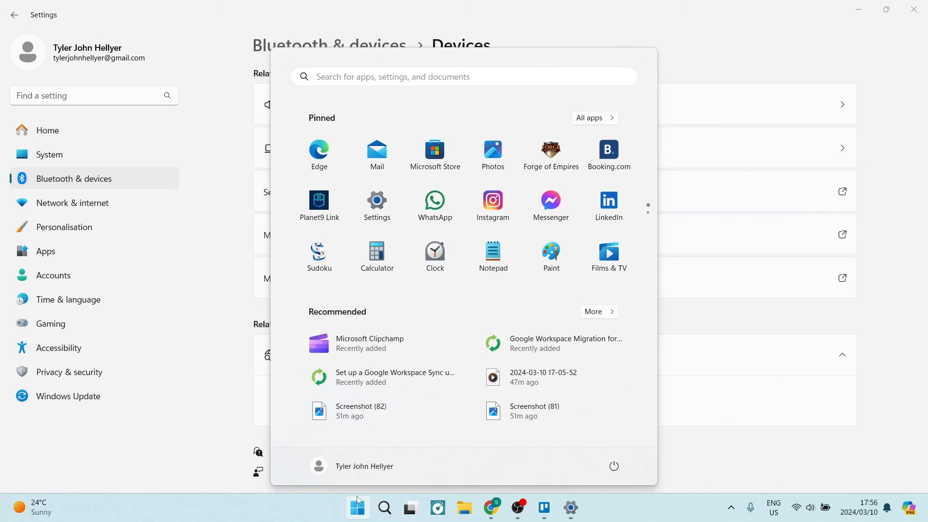
mouse_move(614, 467)
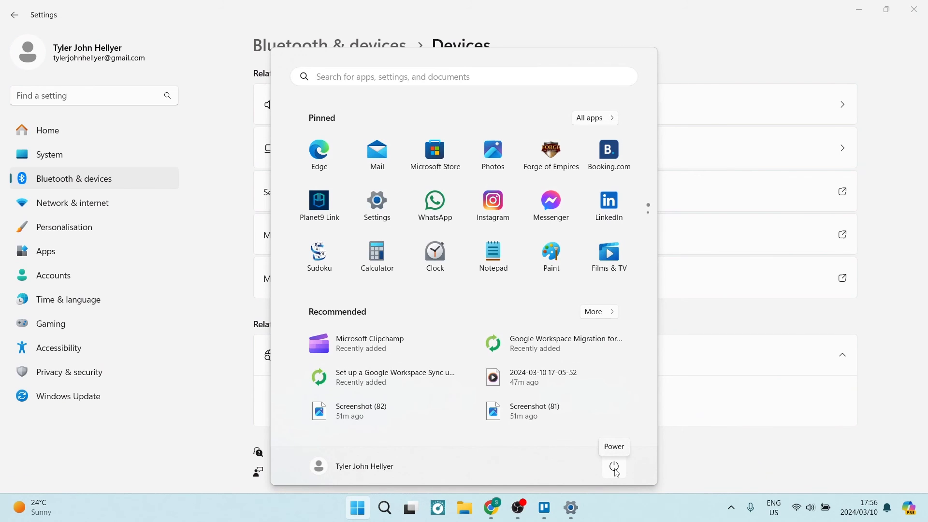
left_click(614, 467)
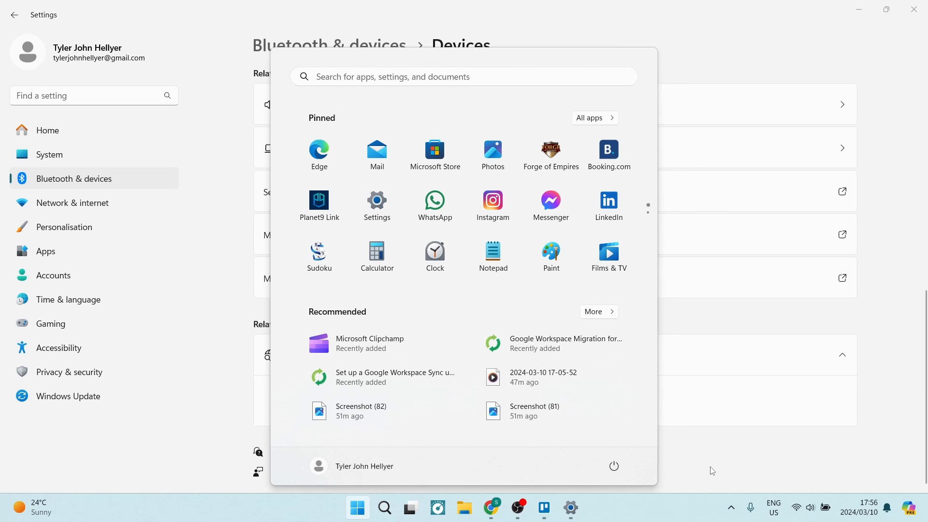
left_click(356, 507)
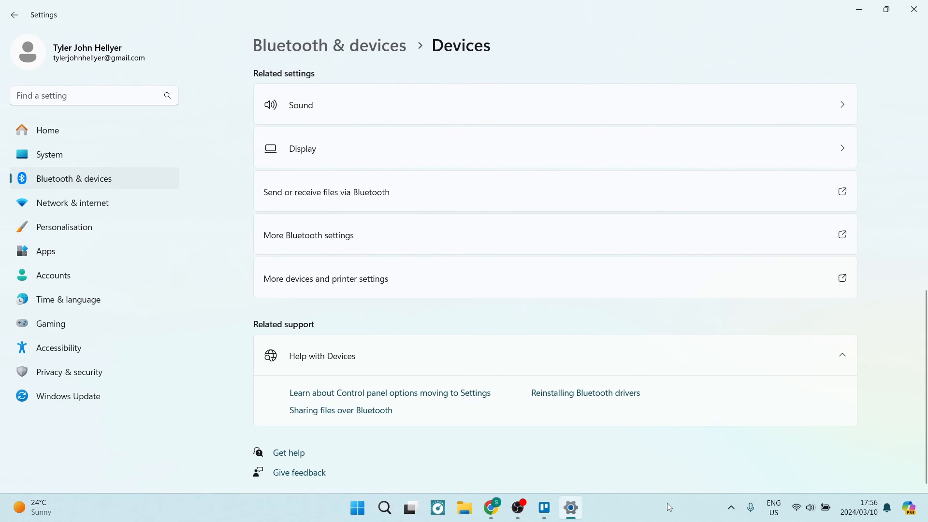
mouse_move(577, 317)
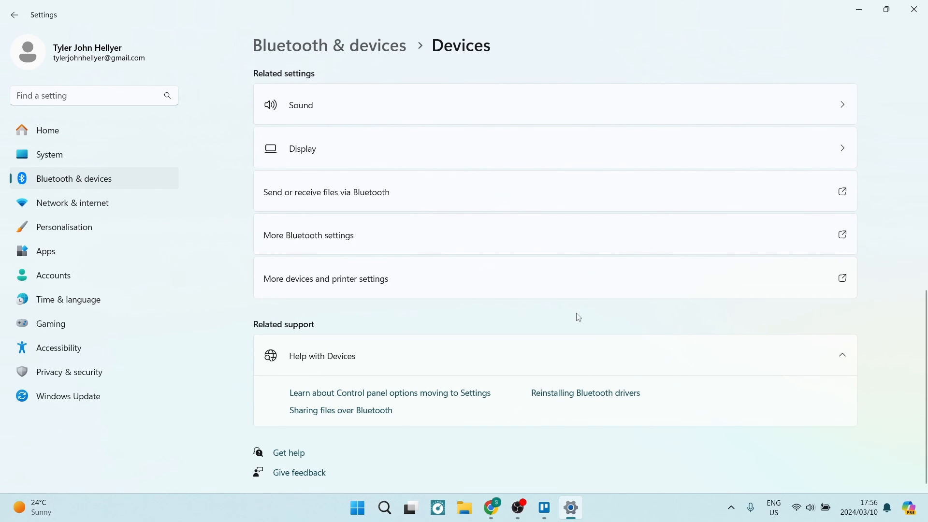
mouse_move(608, 312)
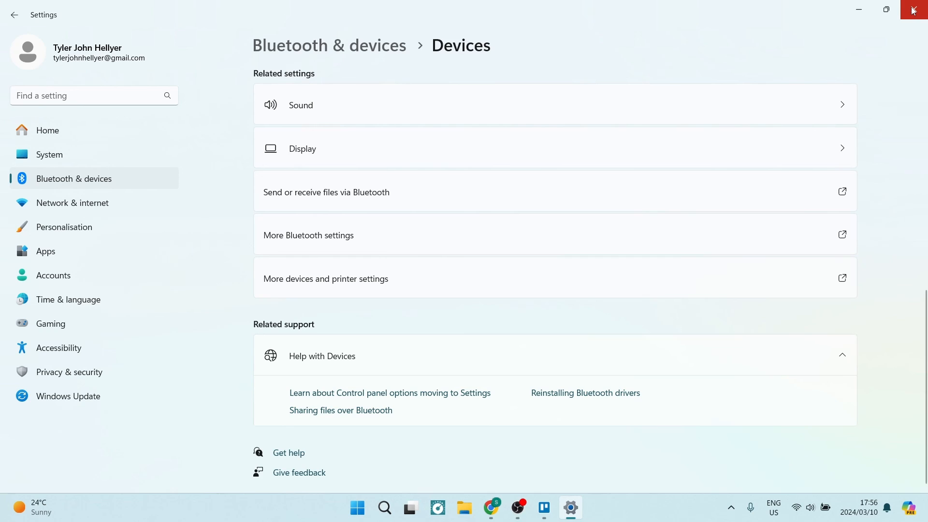
mouse_move(915, 11)
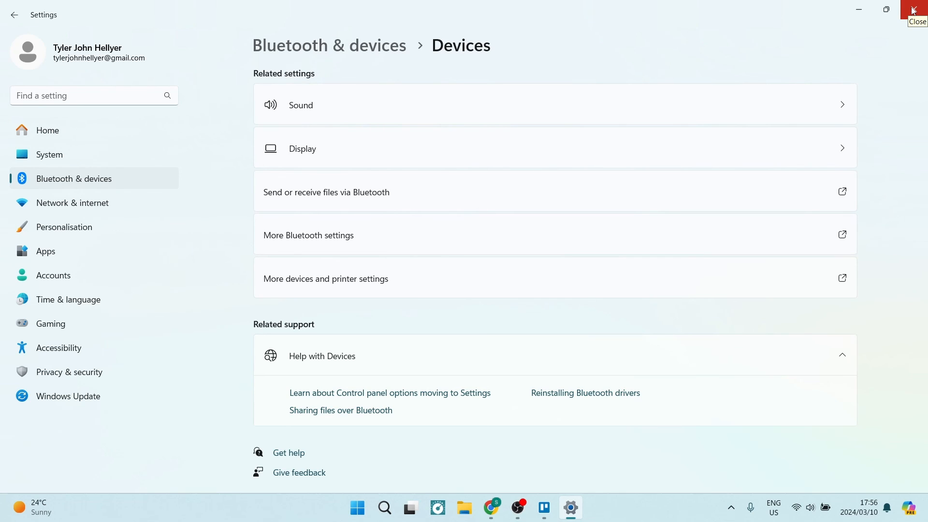